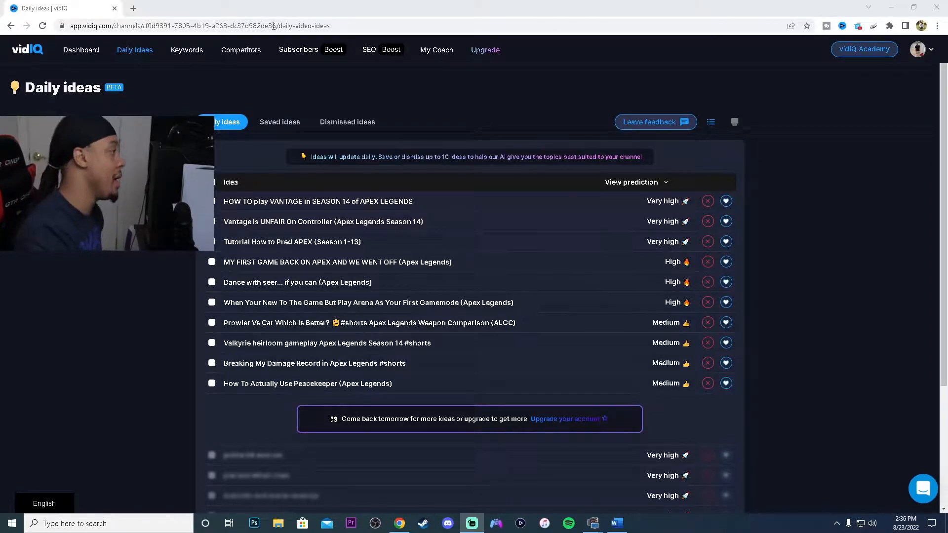
- Go to the Plans & Pricing page via Upgrade in the top navigation
left_click(485, 49)
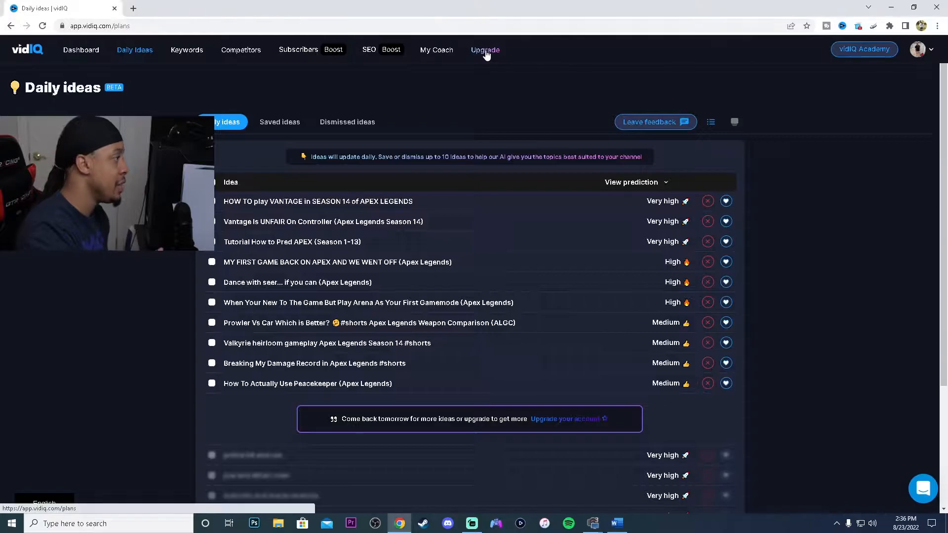
left_click(485, 51)
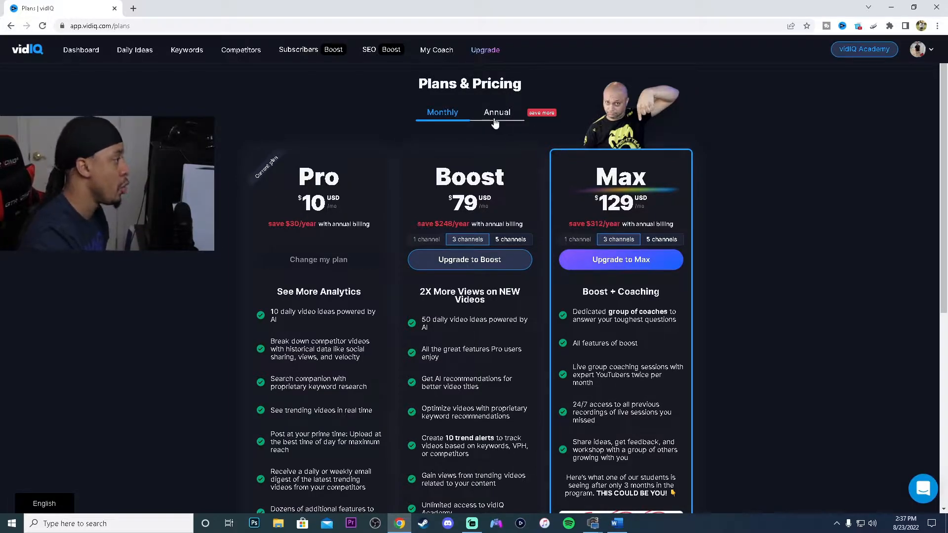
- Switch pricing to annual billing: Pro $7.50, Boost $58.33, Max $103 per month
left_click(497, 113)
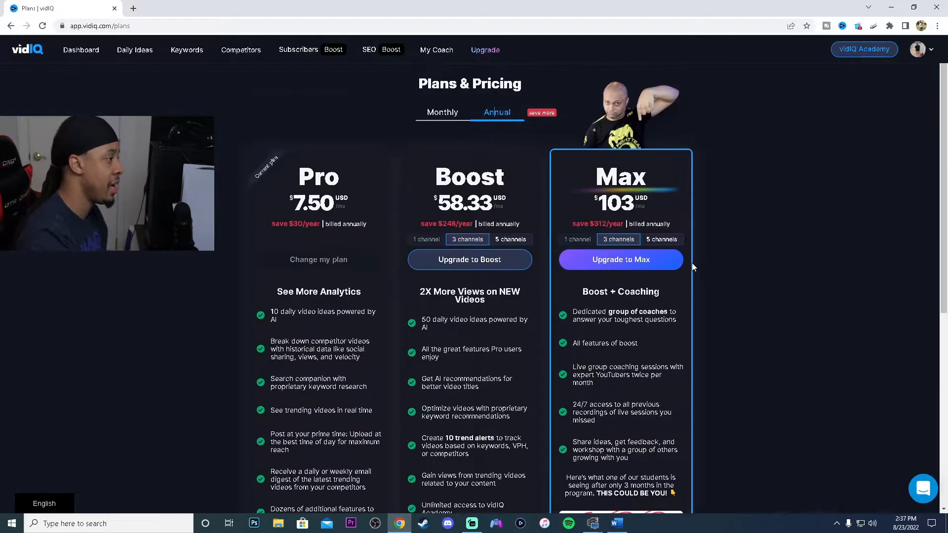
mouse_move(685, 265)
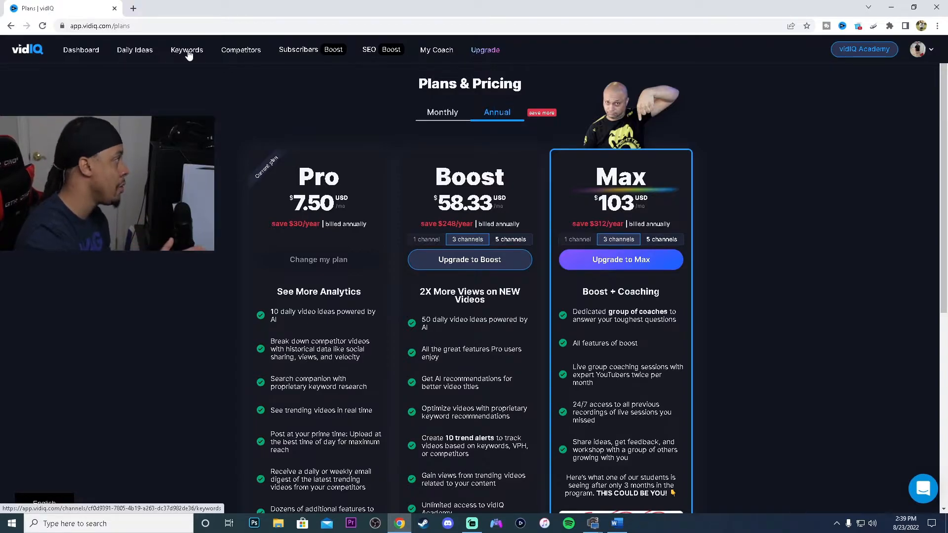
- Show the Keywords overview for 'nfl football' (score 34, competition 80.27)
left_click(186, 50)
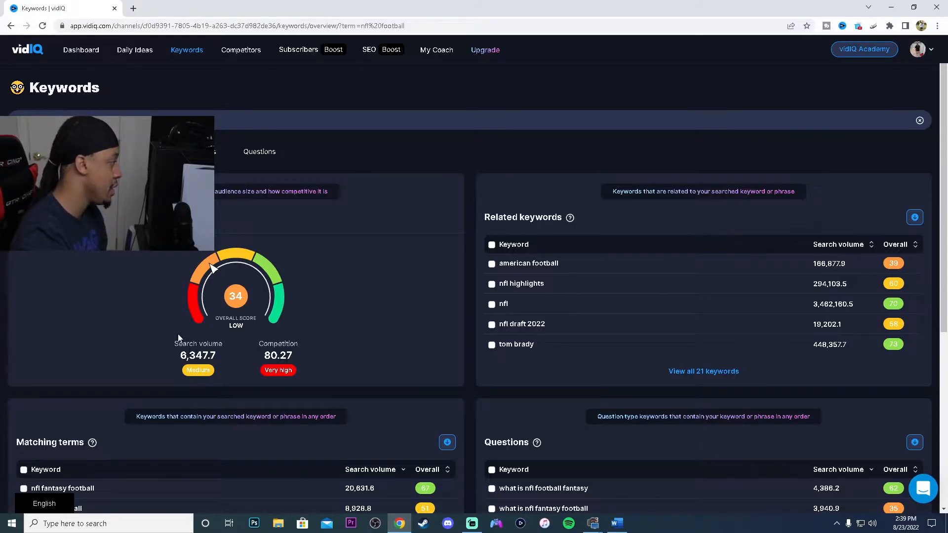
mouse_move(193, 368)
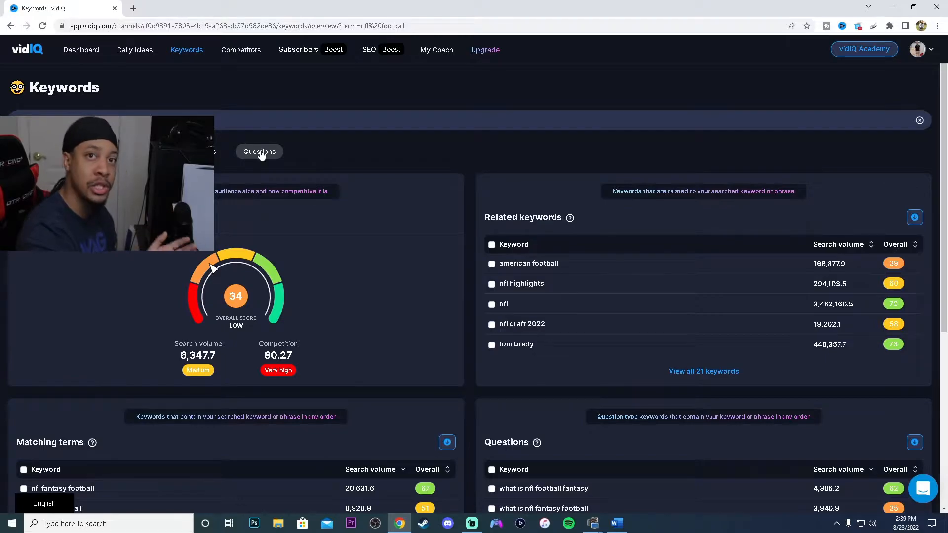
- Show the Questions keyword list for 'nfl football' with competition and overall scores
left_click(259, 152)
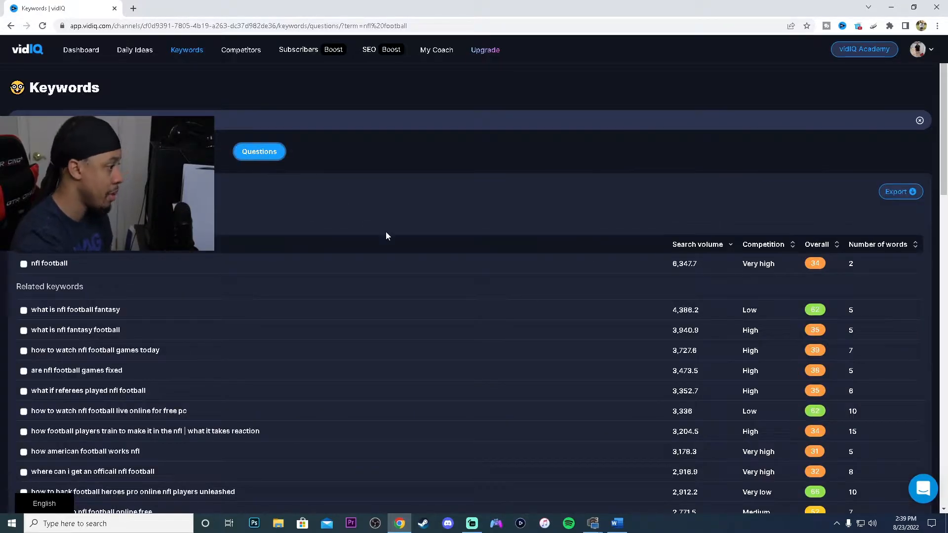
mouse_move(347, 326)
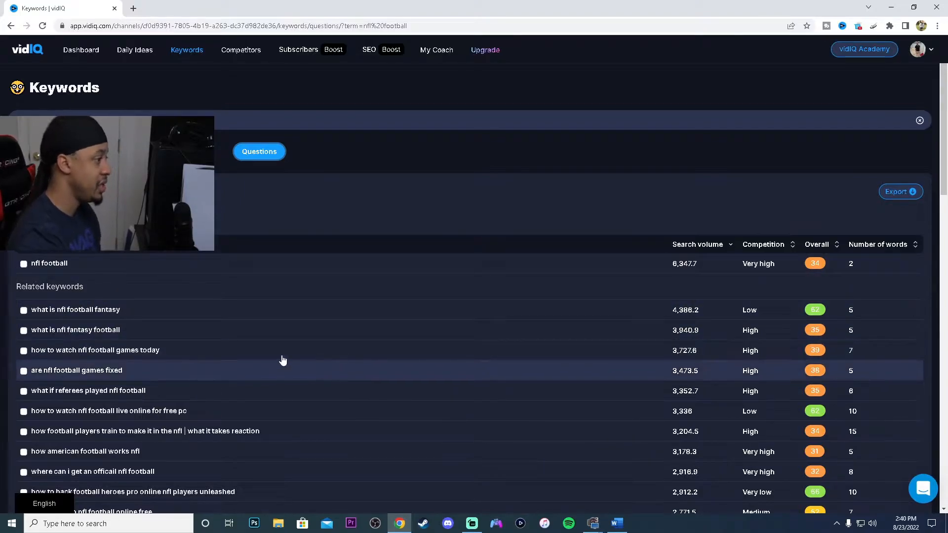
mouse_move(100, 317)
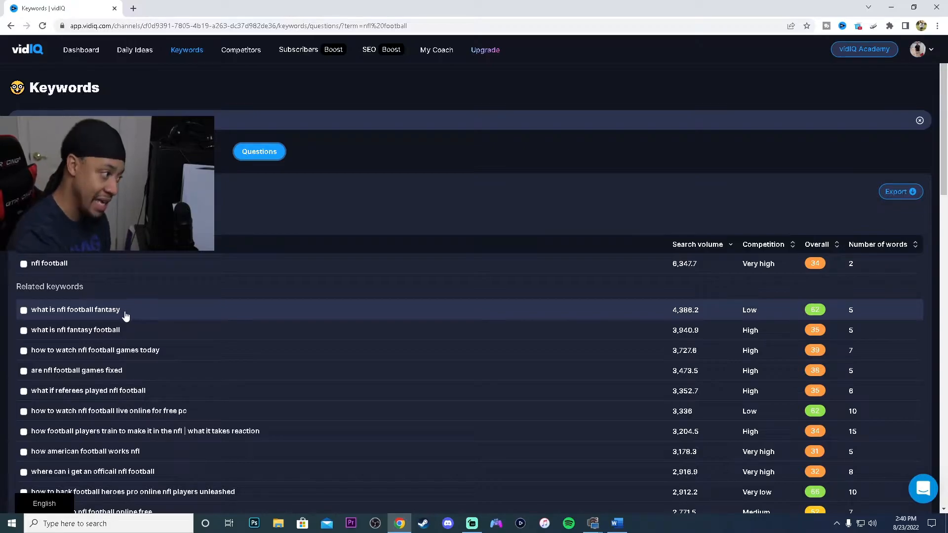
mouse_move(682, 321)
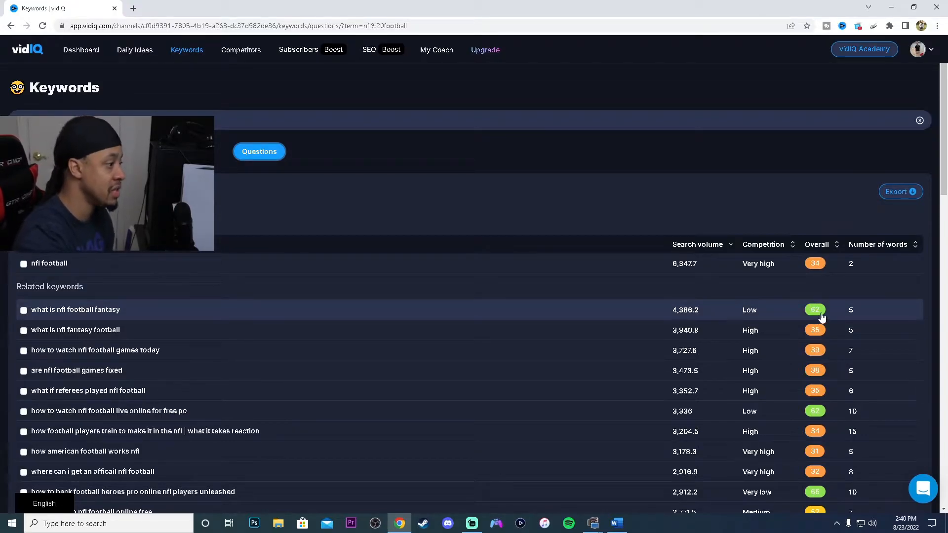
mouse_move(583, 328)
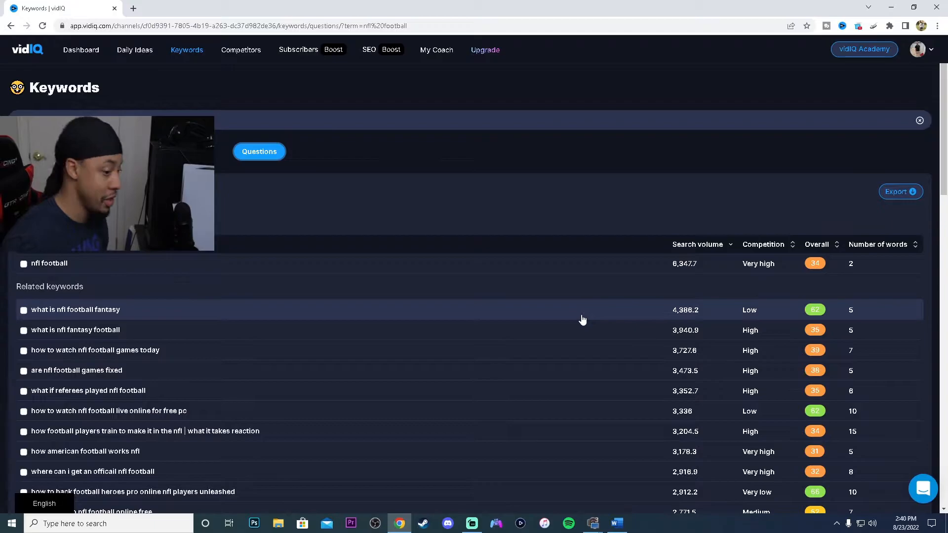
mouse_move(513, 350)
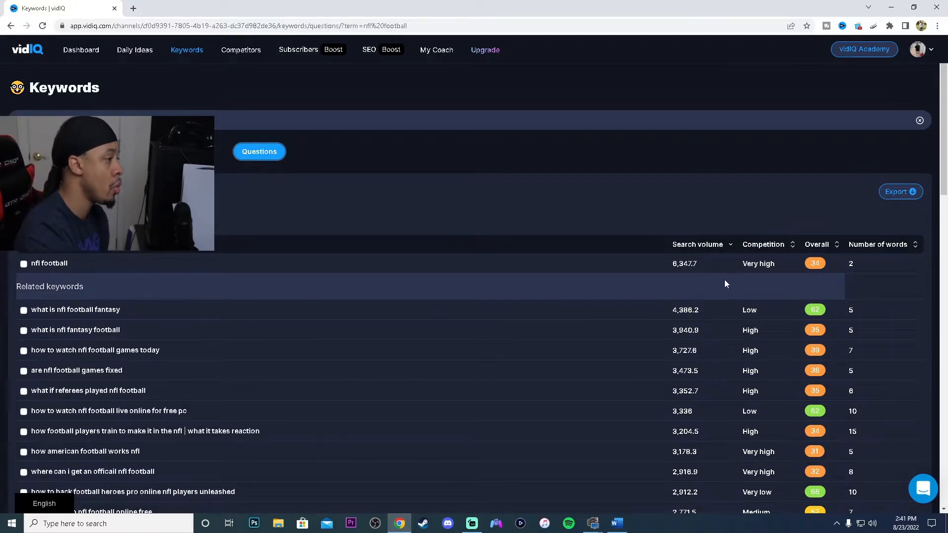
mouse_move(587, 336)
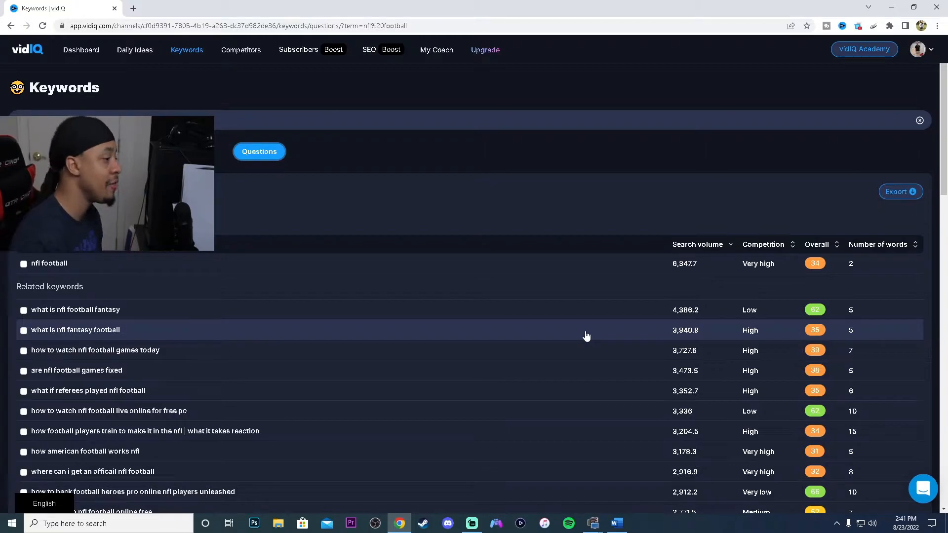
mouse_move(763, 244)
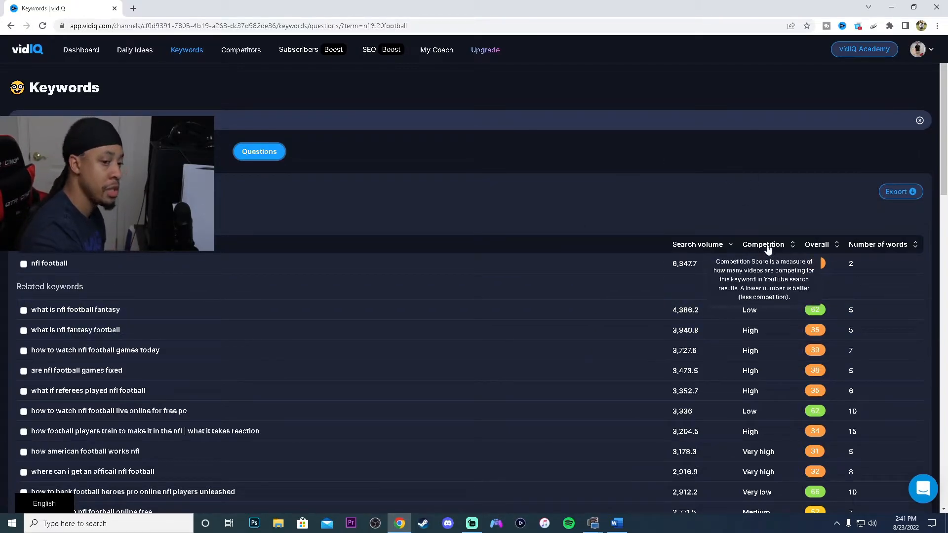
left_click(763, 244)
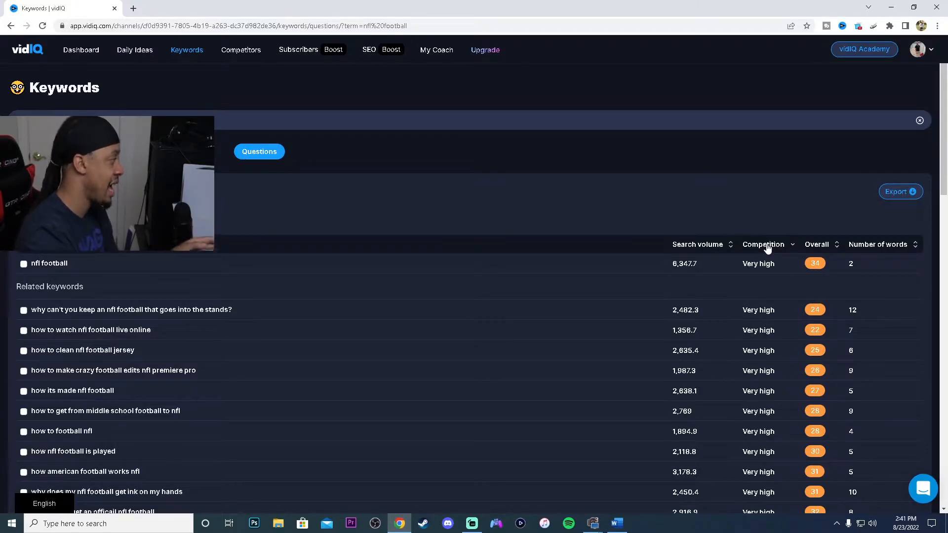
left_click(763, 244)
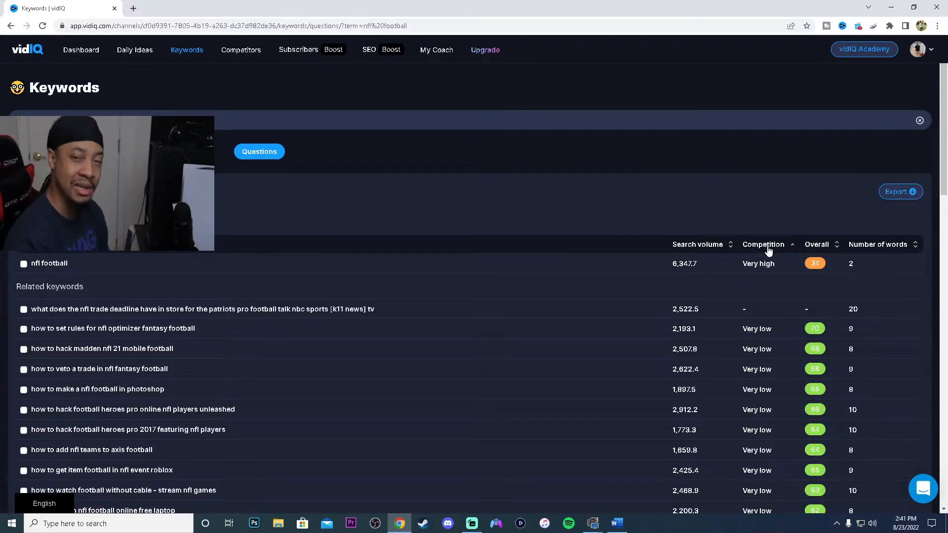
mouse_move(181, 384)
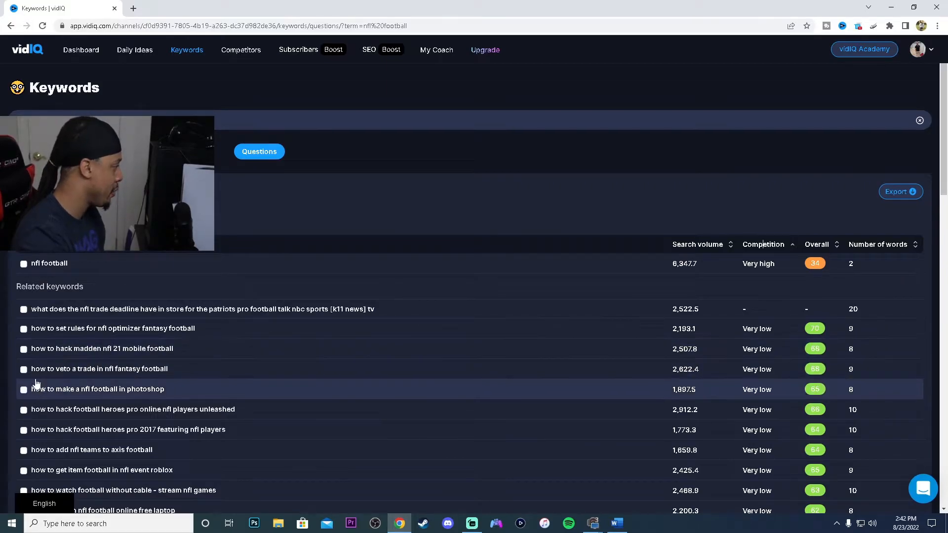
mouse_move(124, 376)
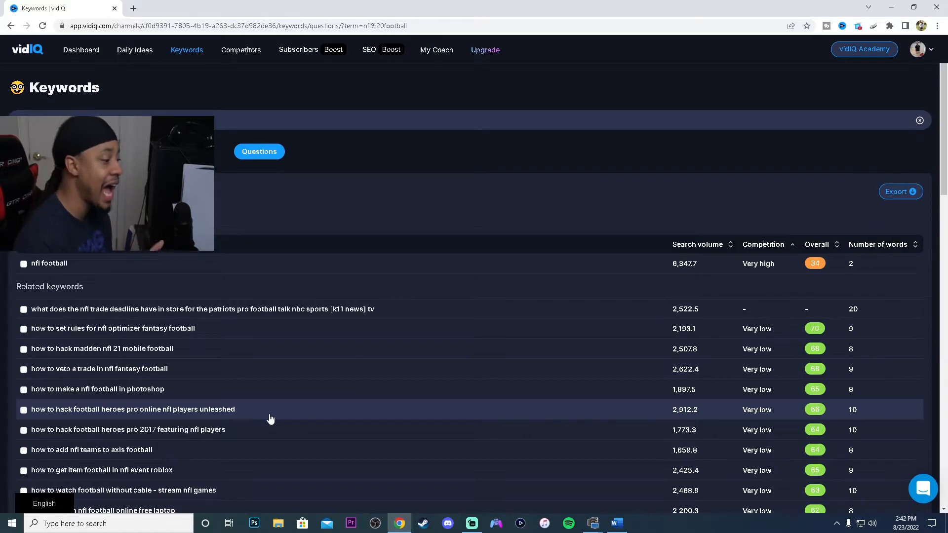
mouse_move(310, 389)
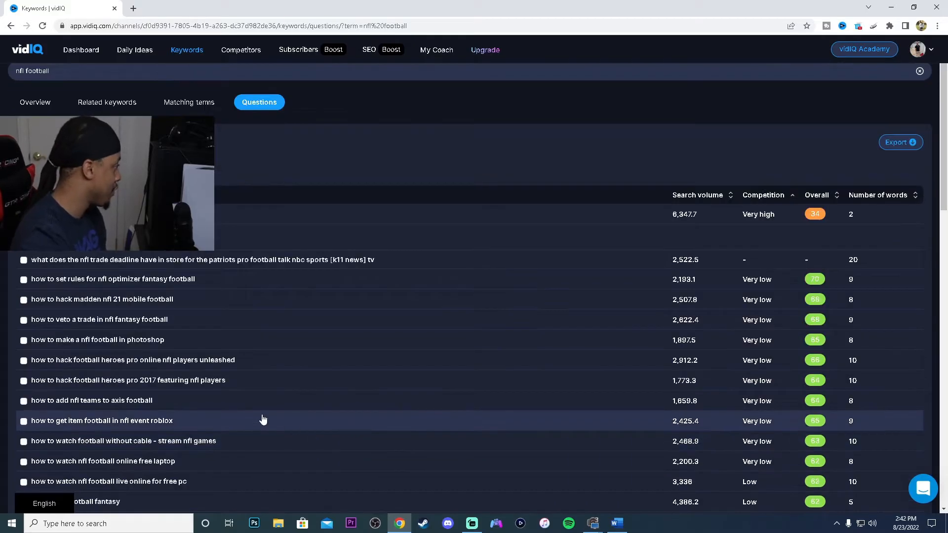
mouse_move(216, 415)
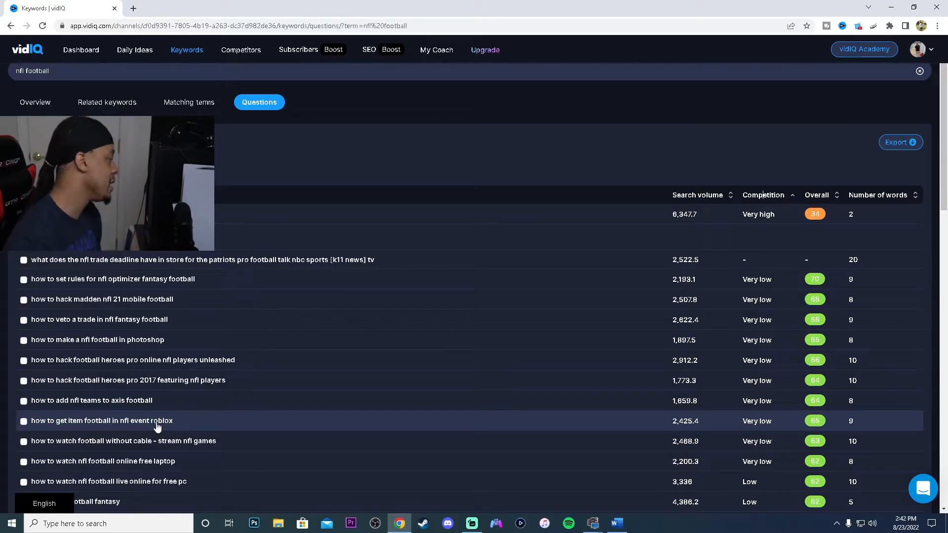
mouse_move(117, 395)
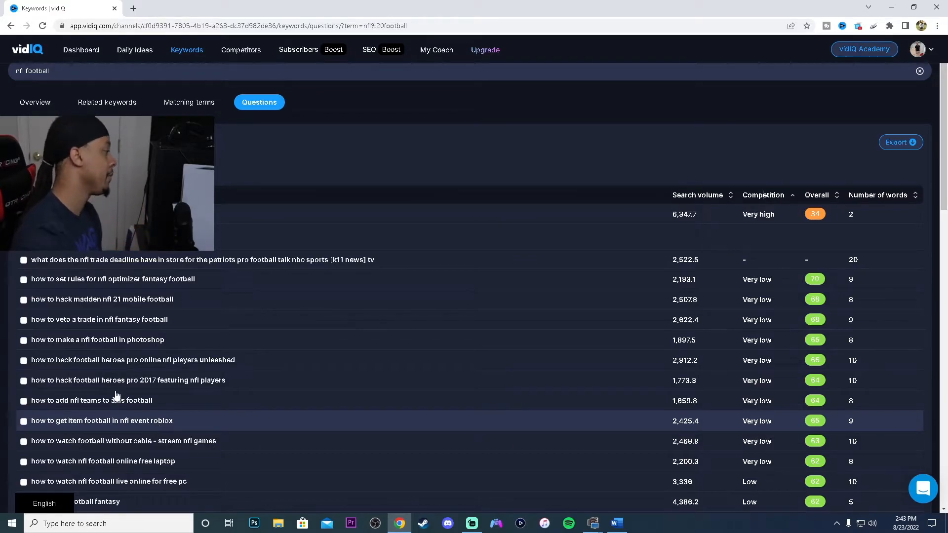
scroll("down", 3)
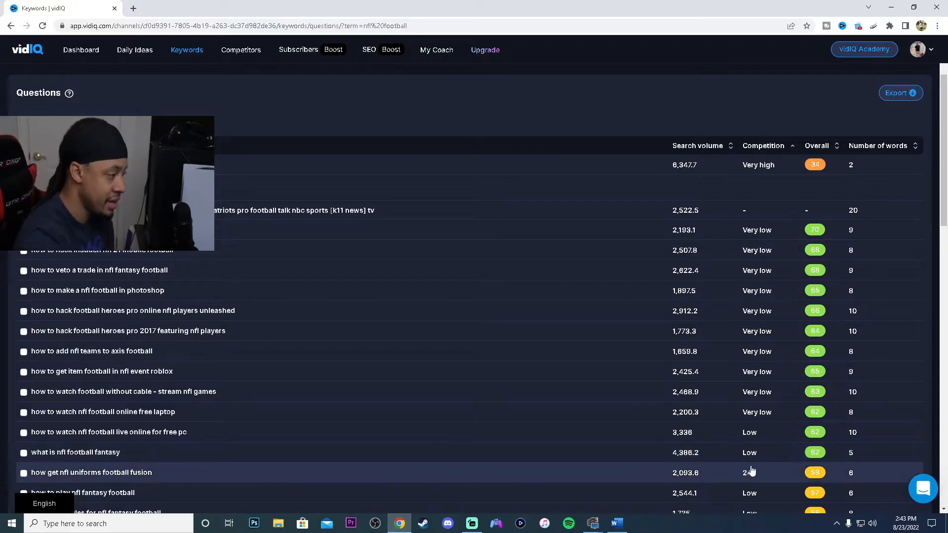
scroll("down", 3)
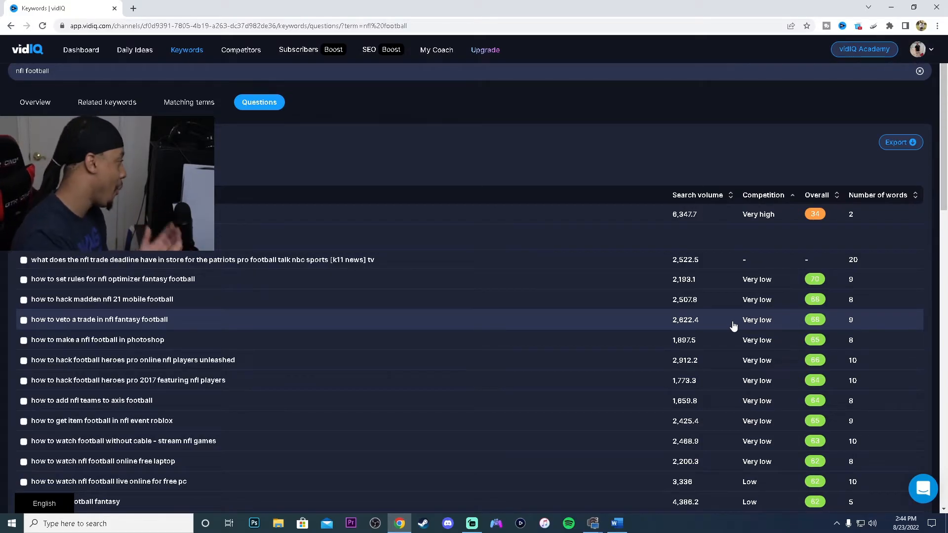
- Scroll the 'cooking chicken' keyword overview (score 31, competition 94.23) to see related questions
scroll("down", 3)
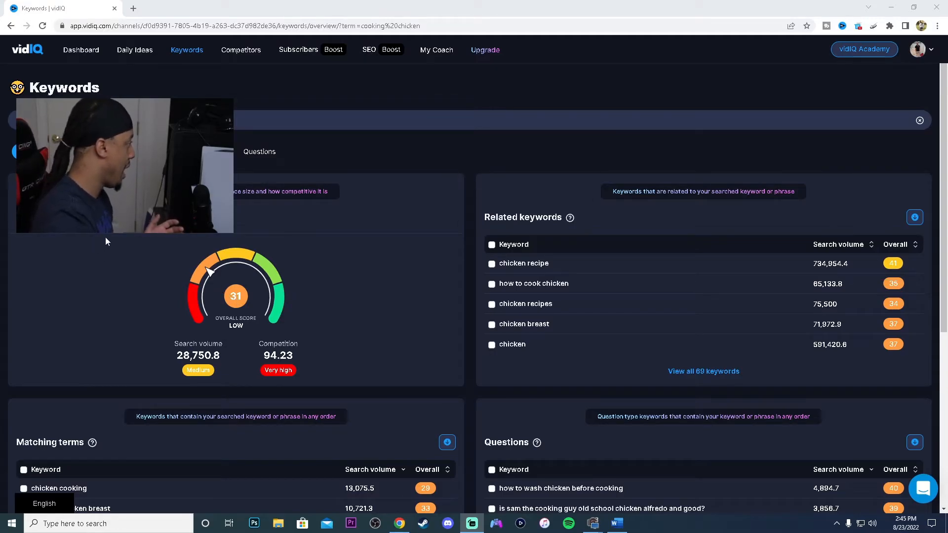
mouse_move(279, 353)
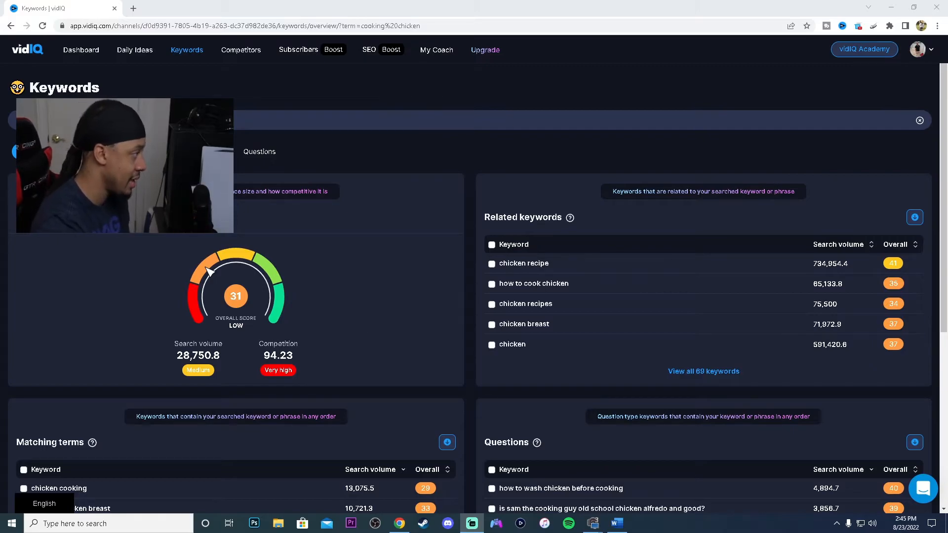
- Show the 'cooking chicken' Questions list sorted by competition, very low competition ideas first
left_click(259, 151)
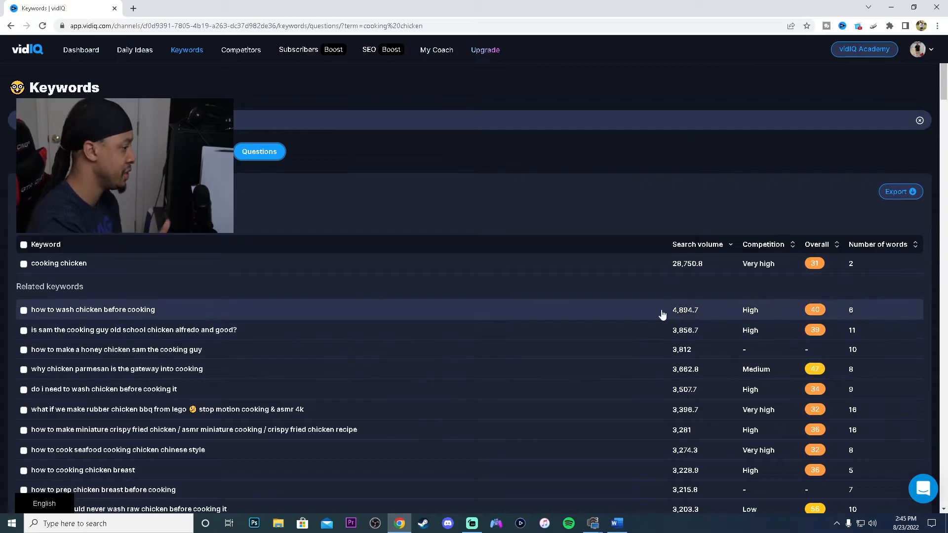
mouse_move(763, 244)
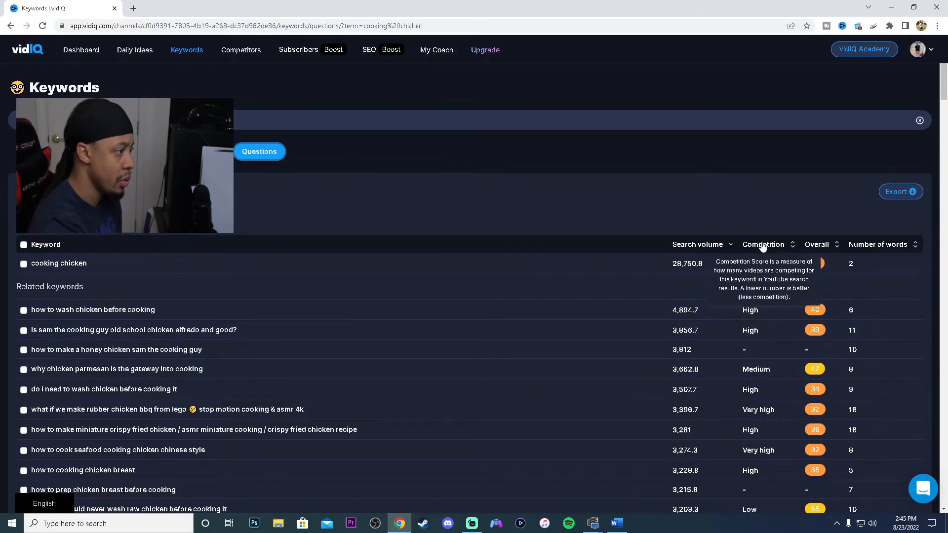
scroll("down", 3)
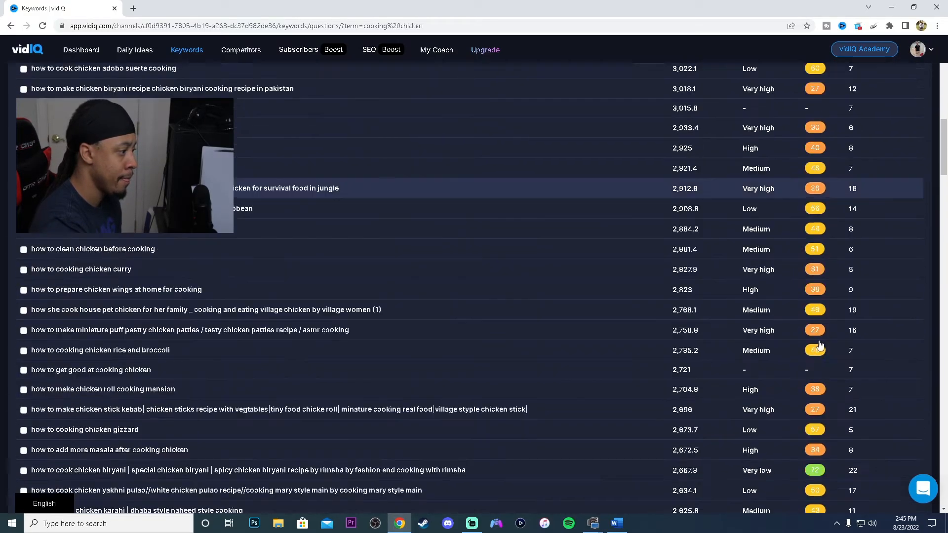
scroll("down", 3)
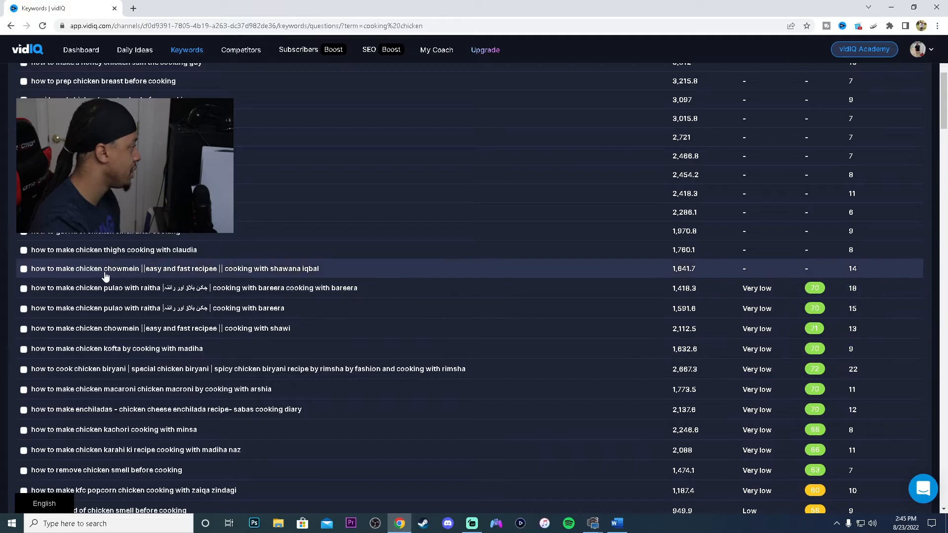
mouse_move(33, 290)
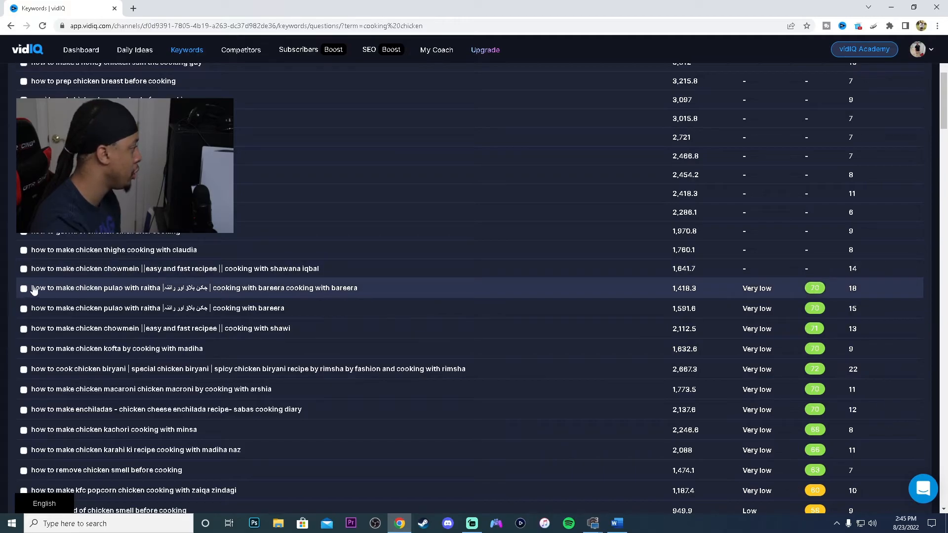
mouse_move(211, 276)
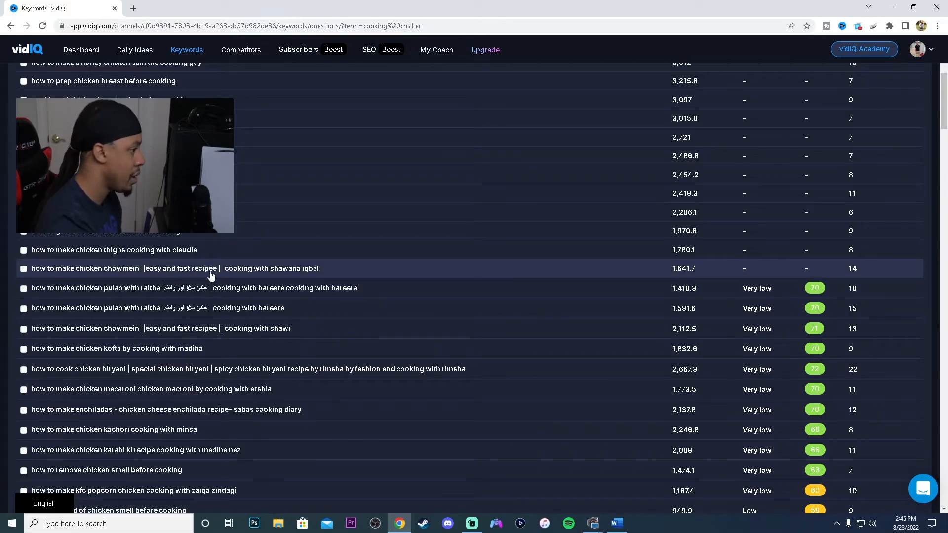
mouse_move(173, 292)
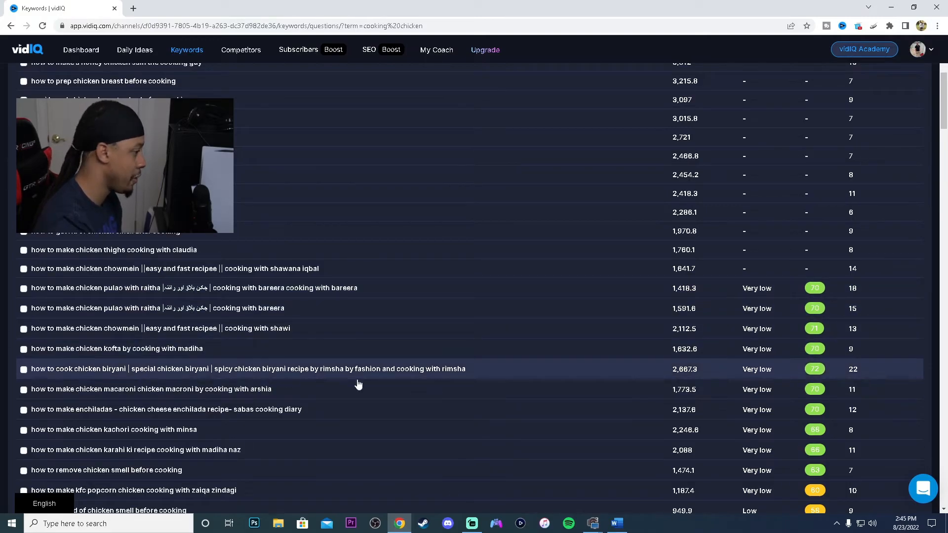
mouse_move(78, 397)
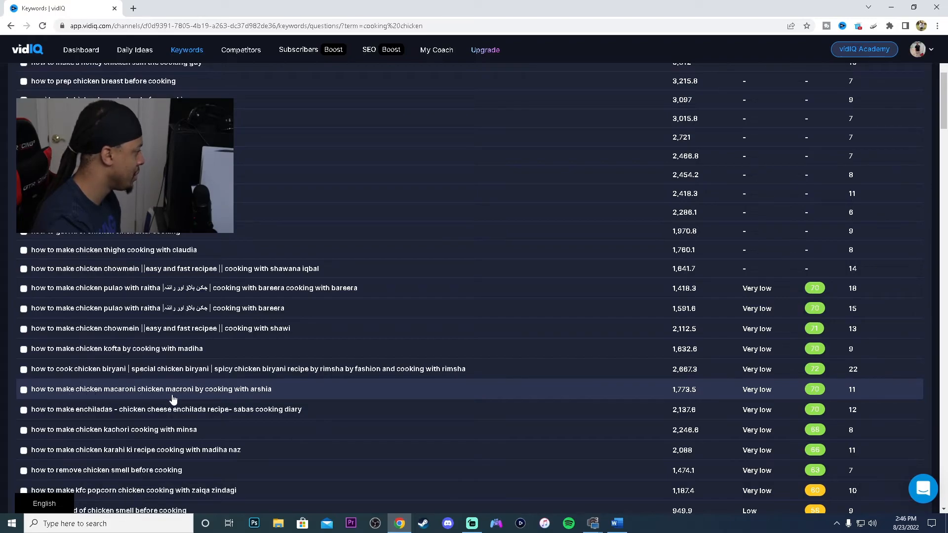
mouse_move(189, 400)
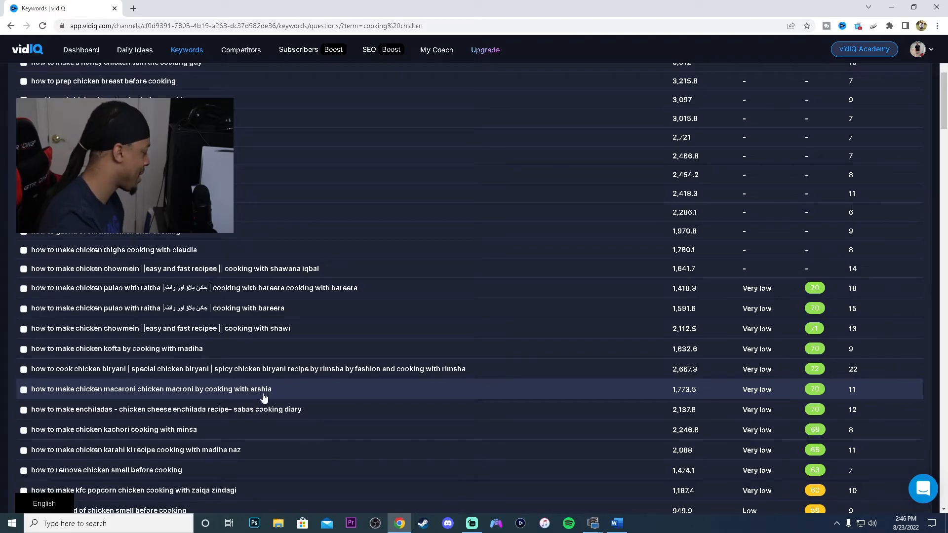
mouse_move(263, 411)
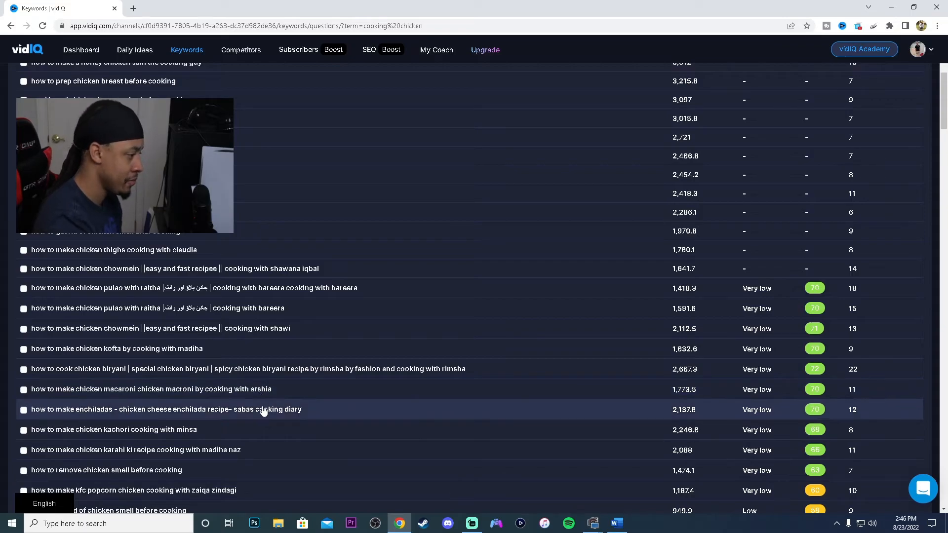
mouse_move(103, 420)
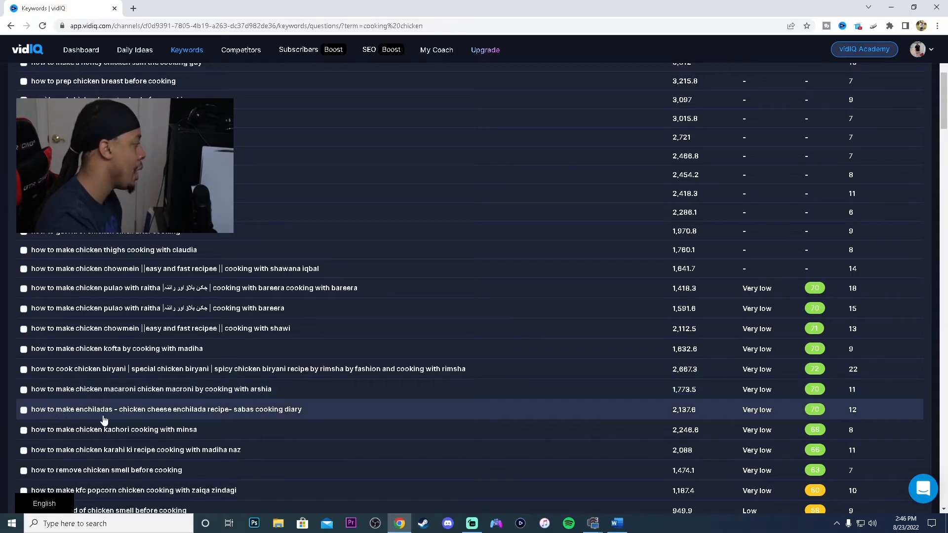
mouse_move(182, 420)
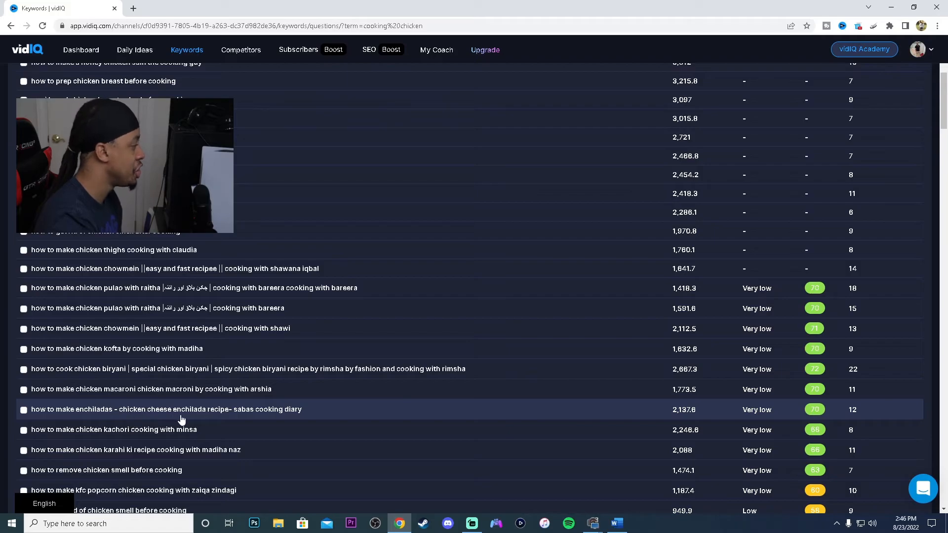
mouse_move(273, 418)
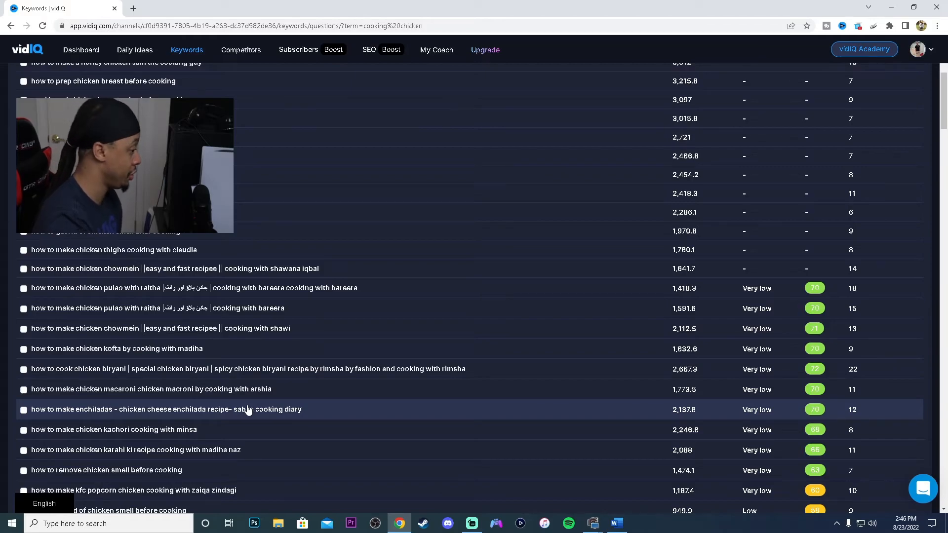
mouse_move(172, 420)
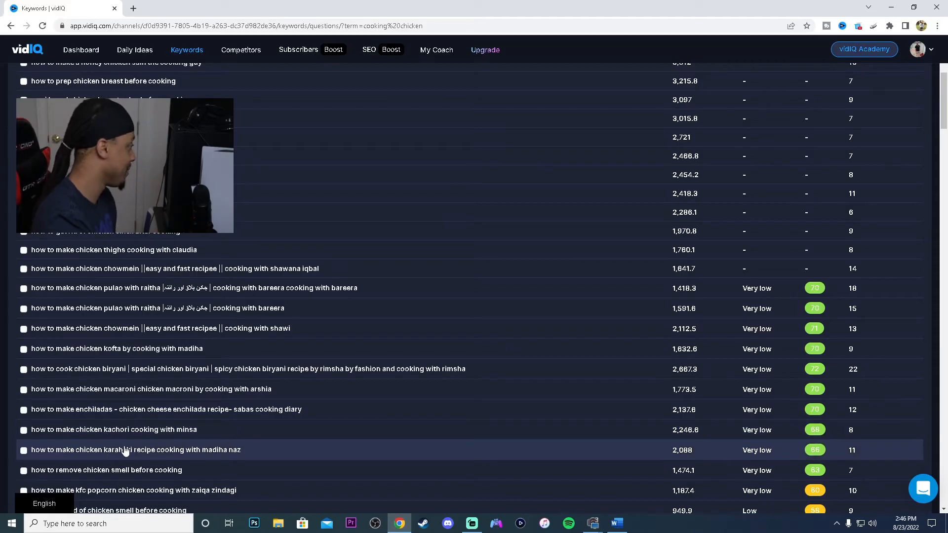
mouse_move(160, 438)
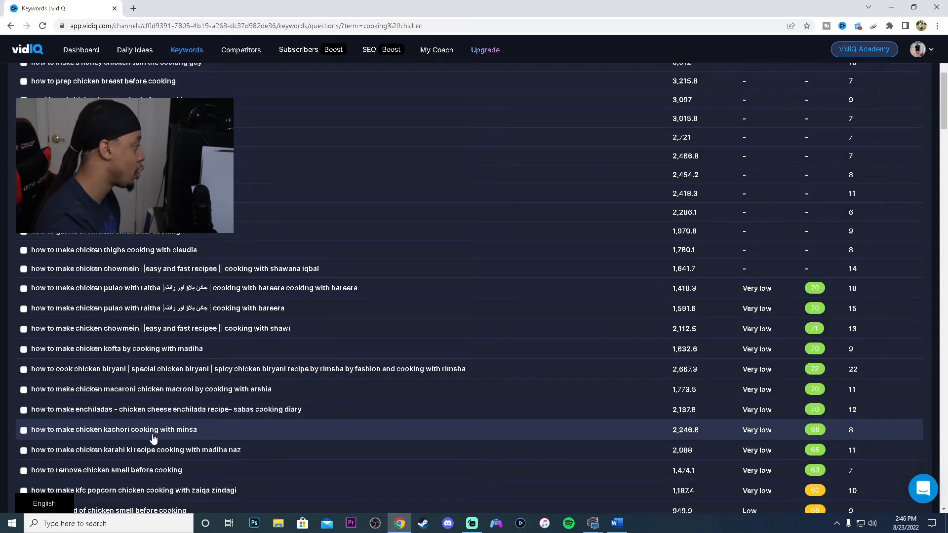
mouse_move(142, 449)
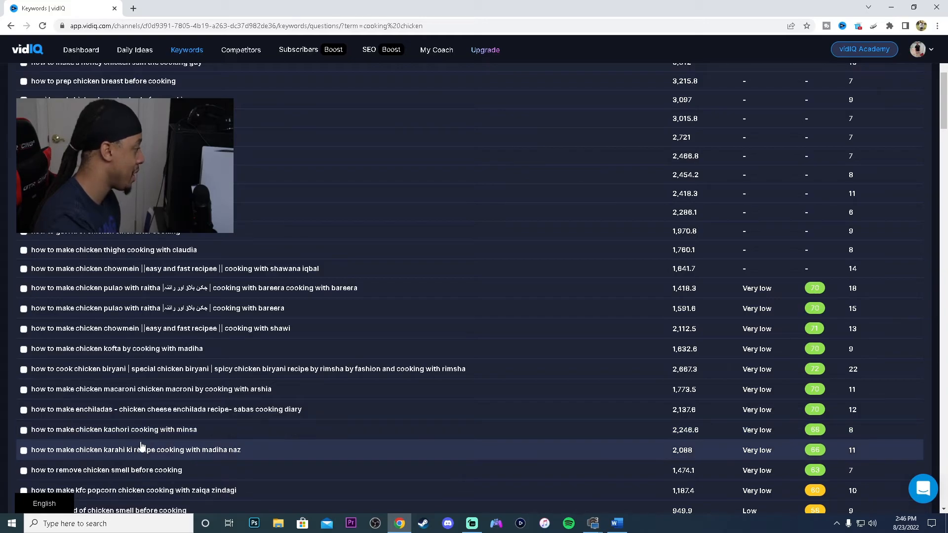
scroll("down", 3)
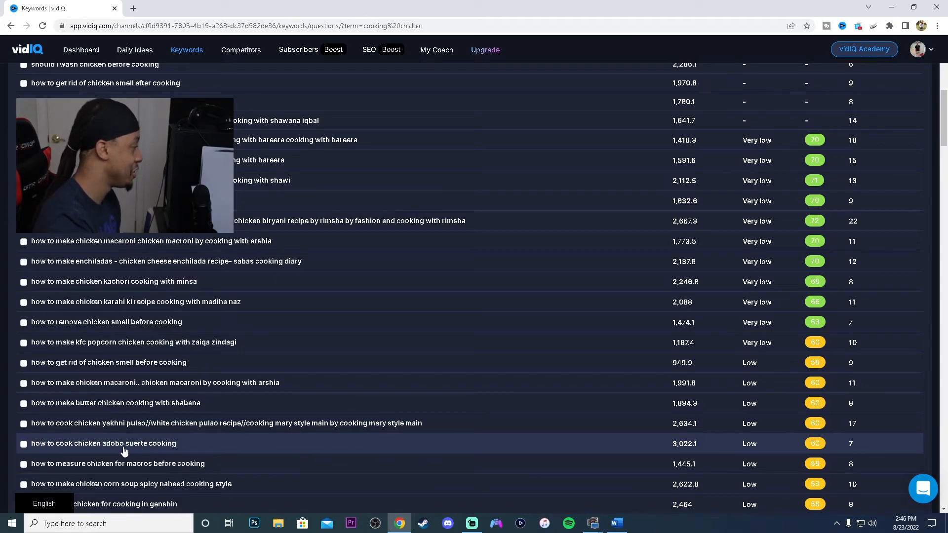
scroll("down", 3)
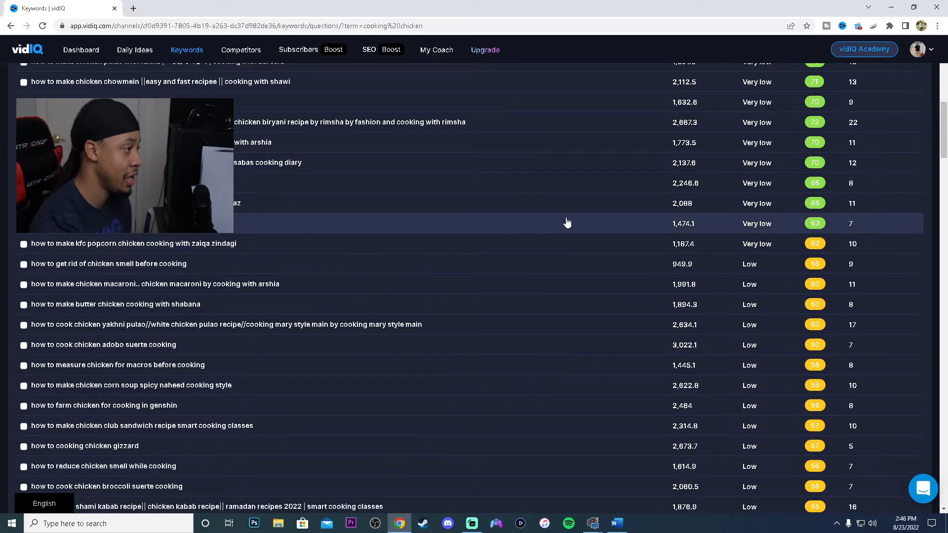
scroll("down", 3)
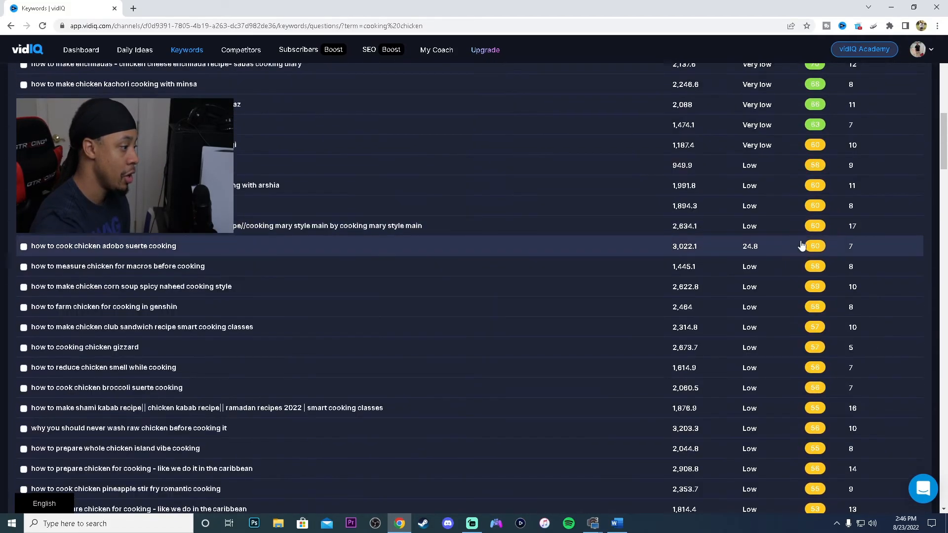
scroll("down", 3)
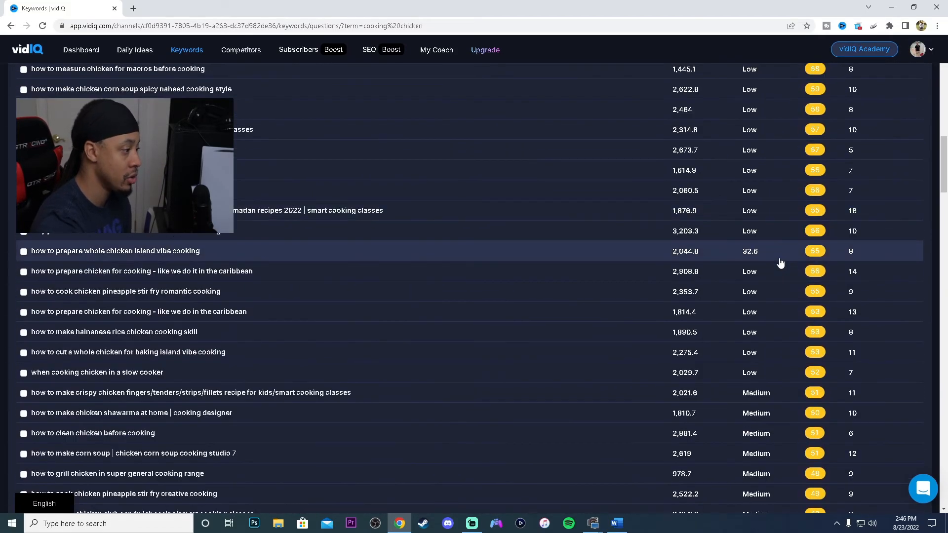
mouse_move(526, 355)
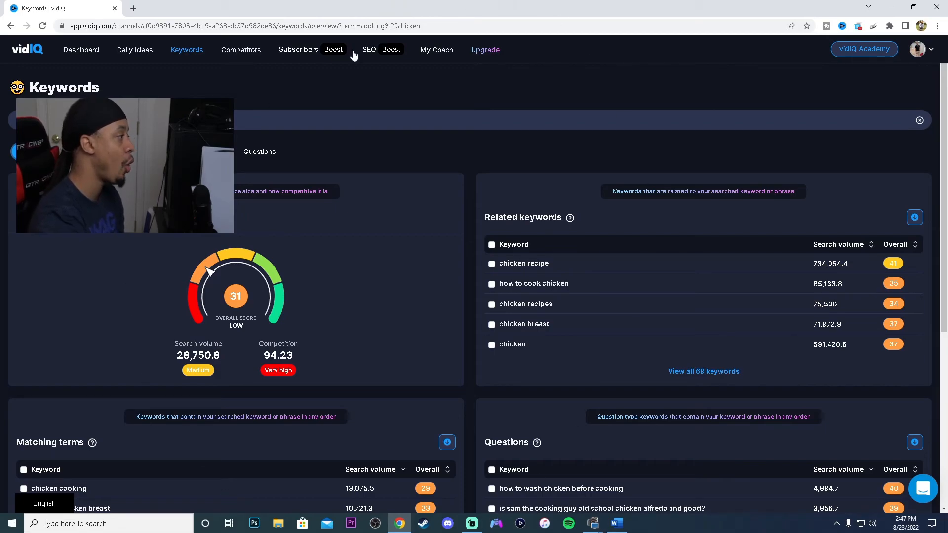
mouse_move(650, 324)
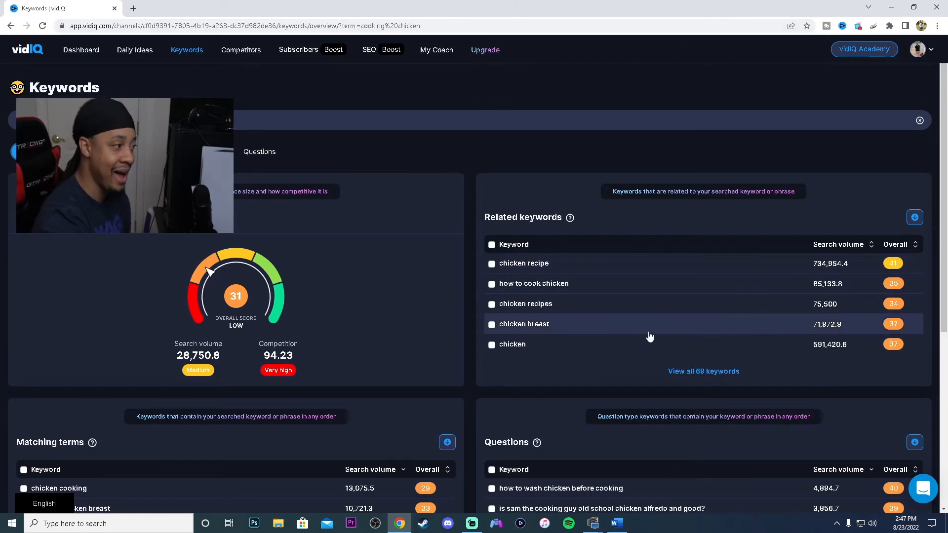
mouse_move(639, 355)
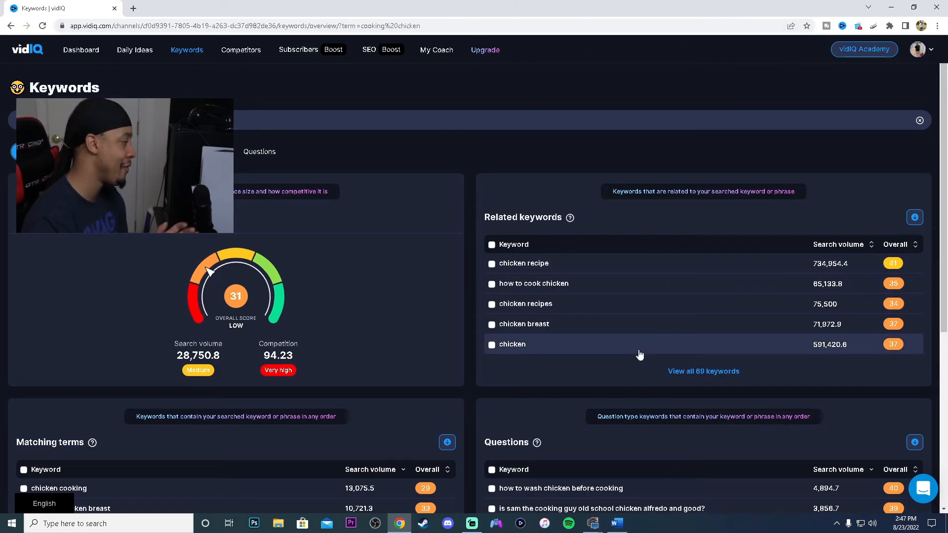